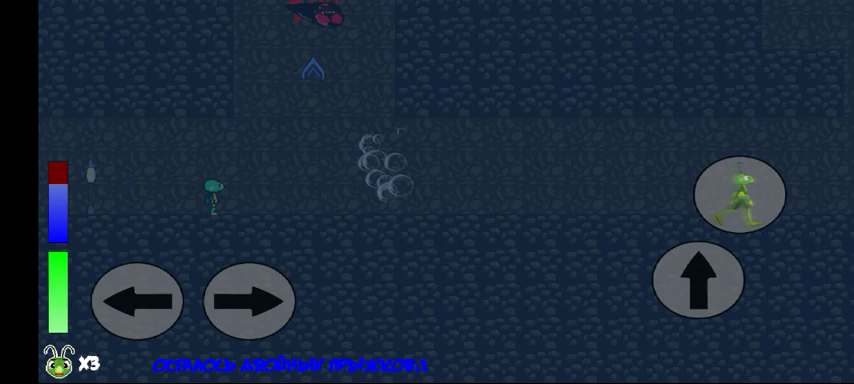
- Run and jump through the first stretch of the underwater cave
{"action": "left_click", "coordinate": [250, 302]}
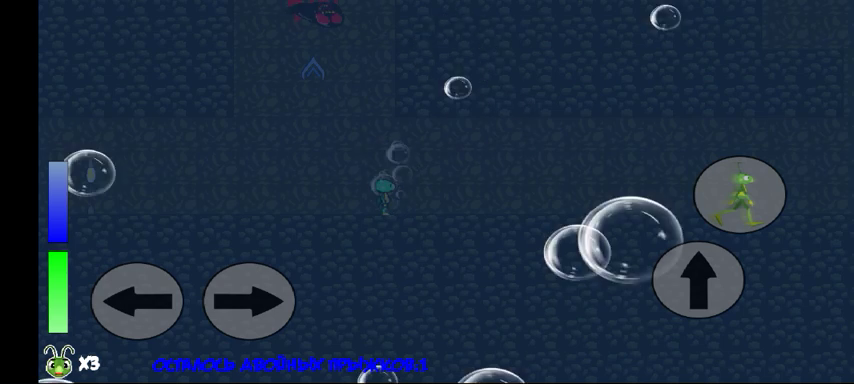
{"action": "left_click", "coordinate": [244, 302]}
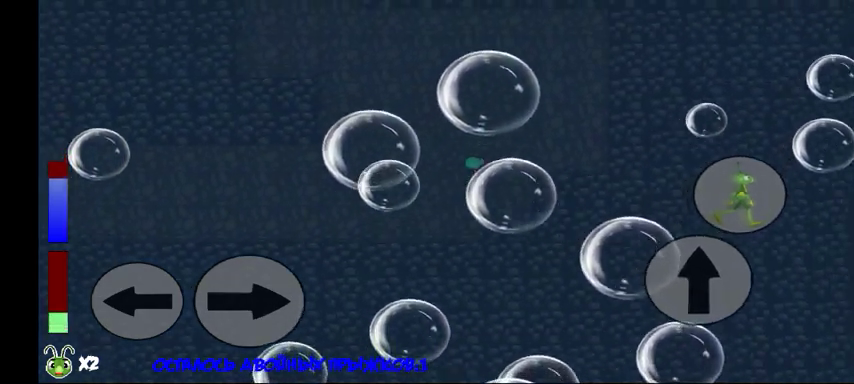
{"action": "left_click", "coordinate": [702, 287]}
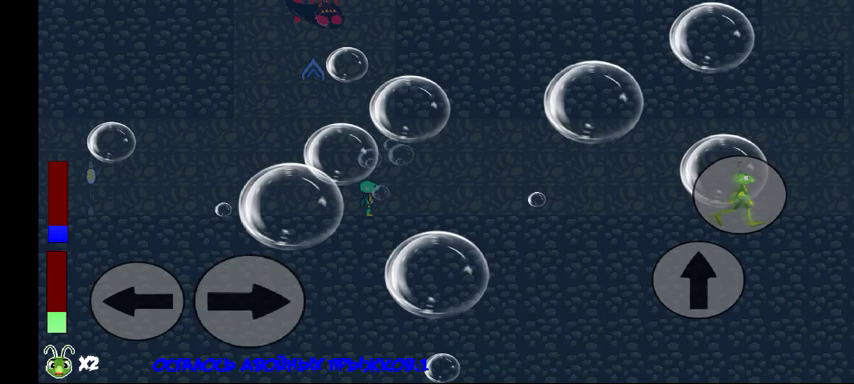
{"action": "left_click", "coordinate": [240, 298]}
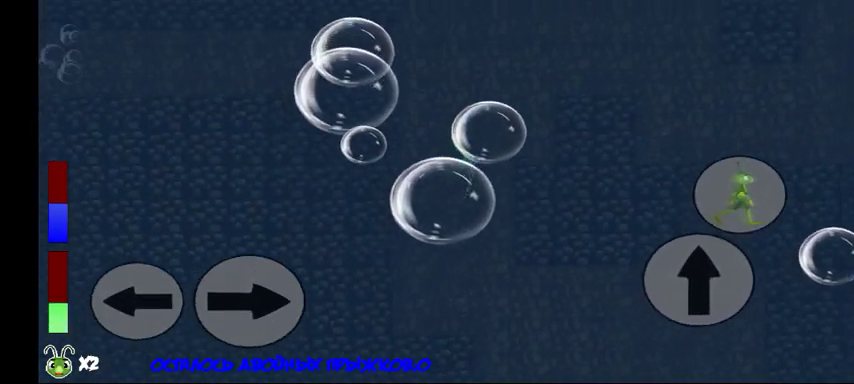
{"action": "left_click", "coordinate": [699, 285]}
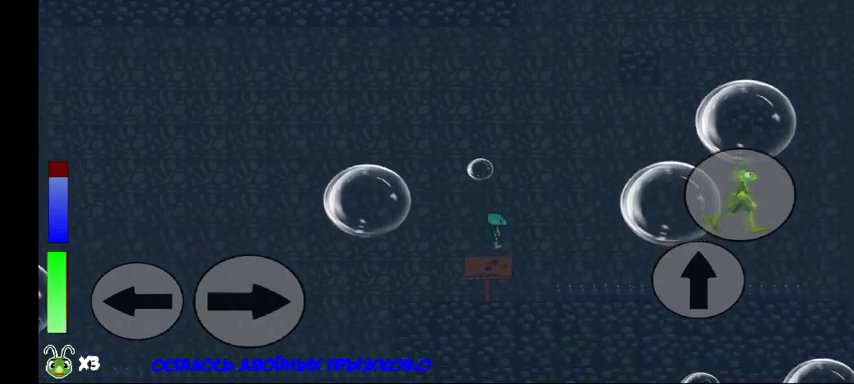
{"action": "left_click", "coordinate": [249, 299]}
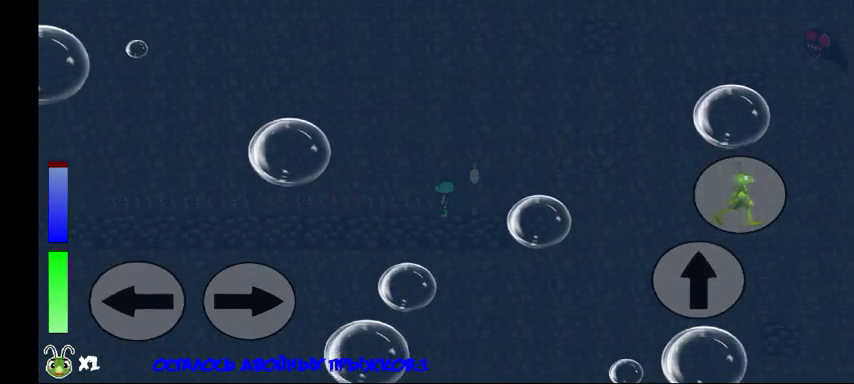
{"action": "left_click", "coordinate": [698, 288]}
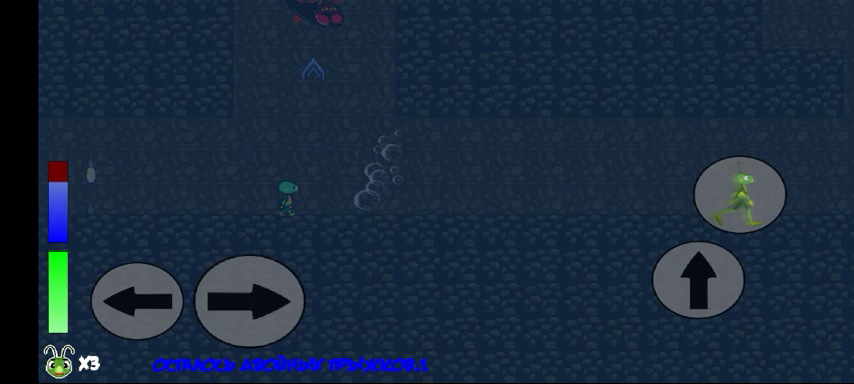
{"action": "left_click", "coordinate": [247, 301]}
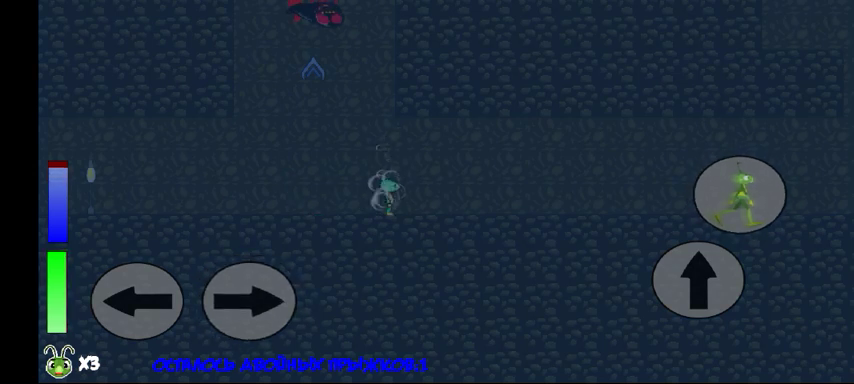
{"action": "left_click", "coordinate": [248, 300]}
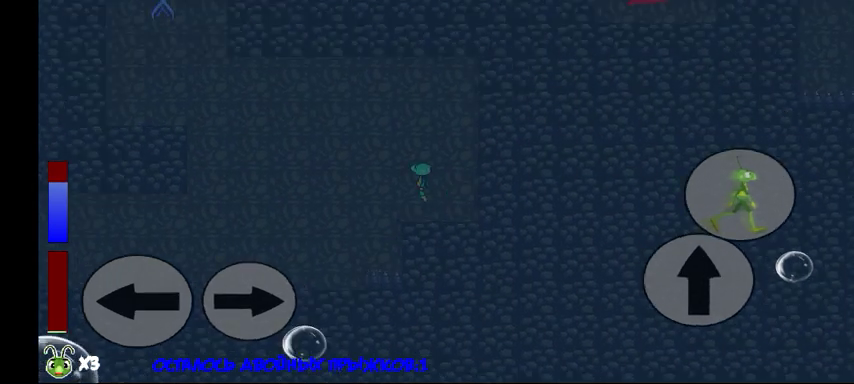
{"action": "left_click", "coordinate": [710, 282]}
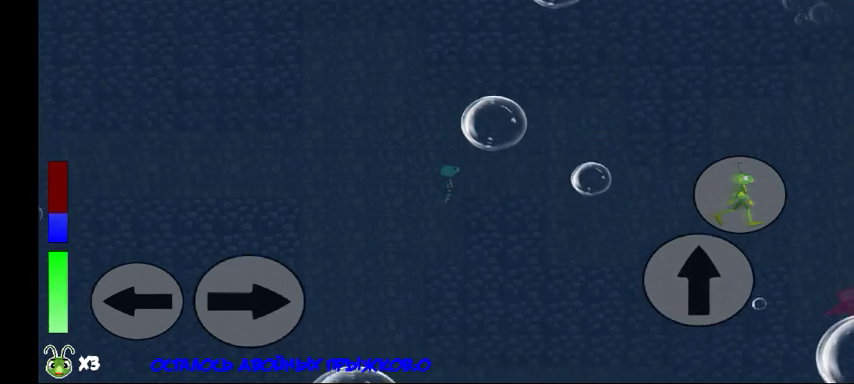
{"action": "left_click", "coordinate": [248, 304]}
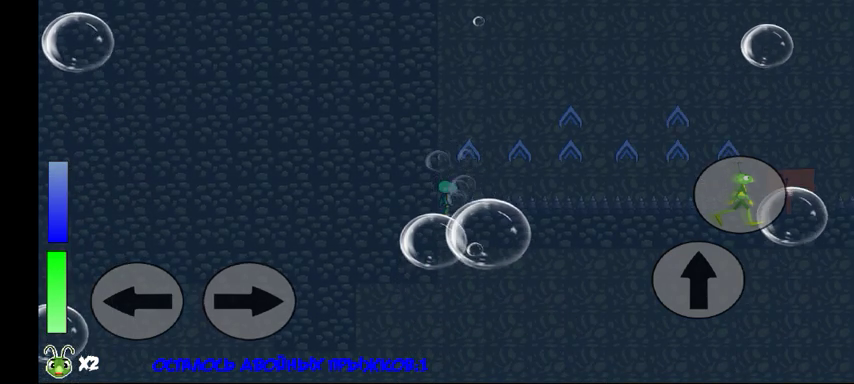
{"action": "left_click", "coordinate": [241, 302]}
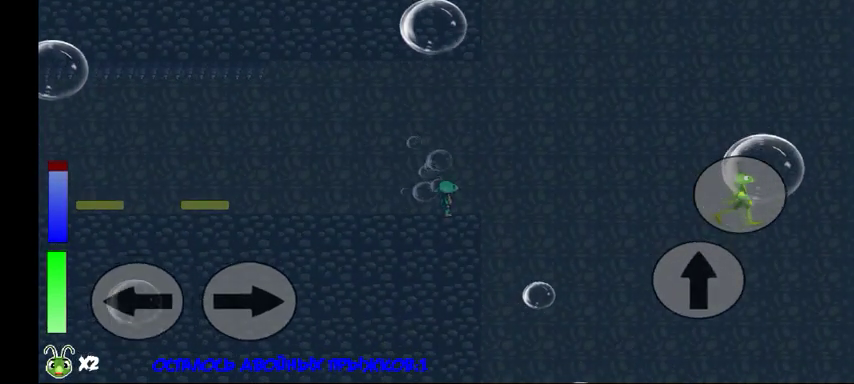
- Move back and forth through the remaining cave, grabbing the extra life and reaching the exit
{"action": "left_click", "coordinate": [133, 301]}
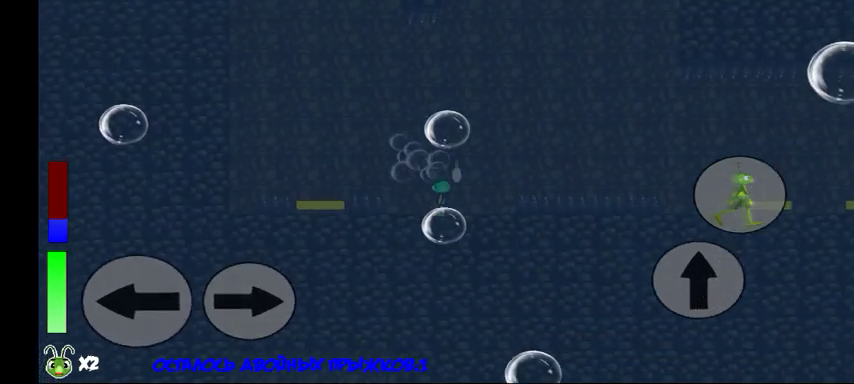
{"action": "left_click", "coordinate": [133, 301]}
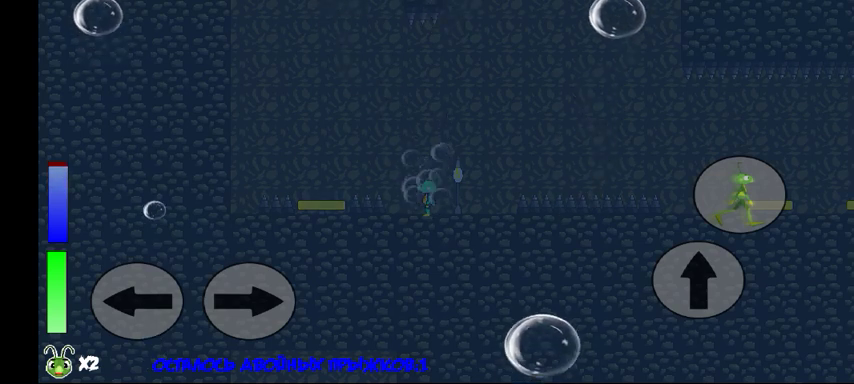
{"action": "left_click", "coordinate": [249, 301]}
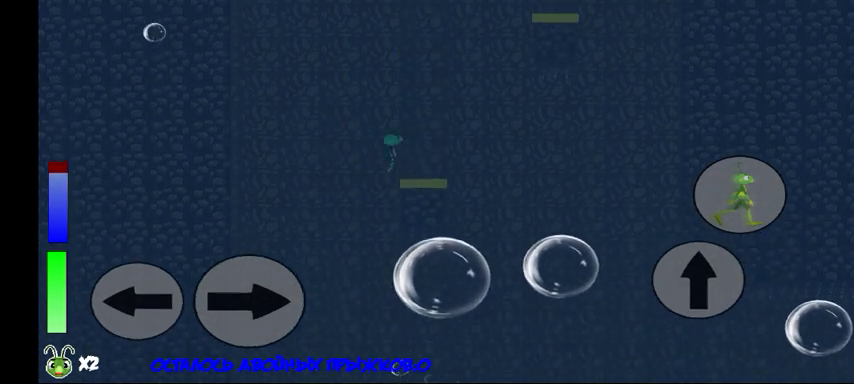
{"action": "left_click", "coordinate": [245, 300]}
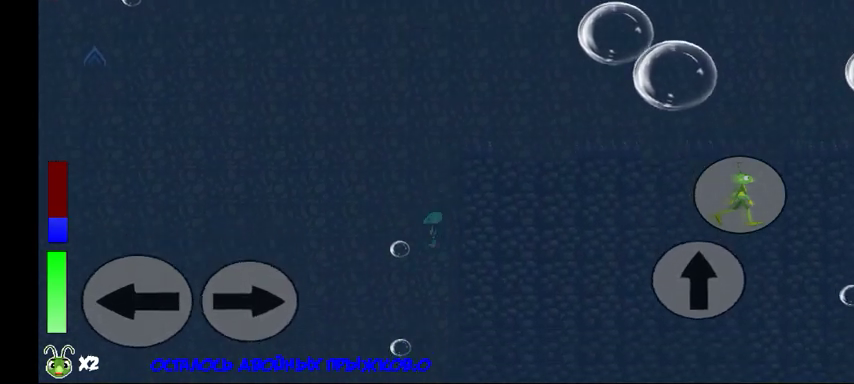
{"action": "left_click", "coordinate": [254, 299]}
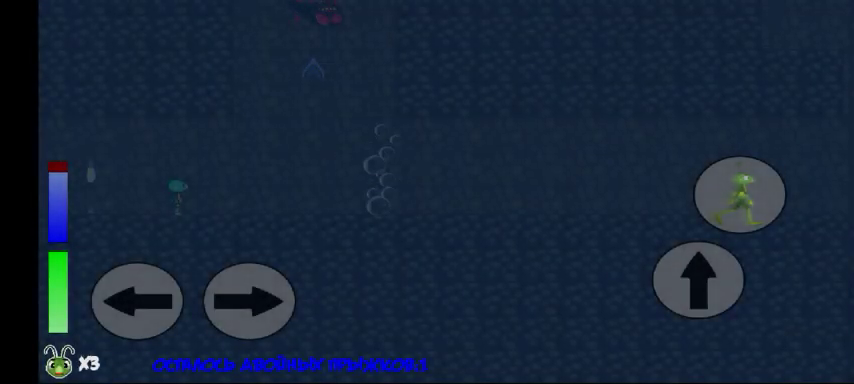
{"action": "left_click", "coordinate": [248, 301]}
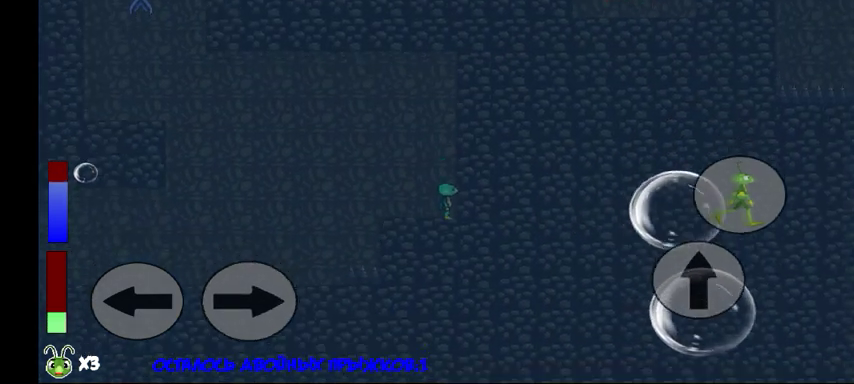
{"action": "left_click", "coordinate": [139, 303]}
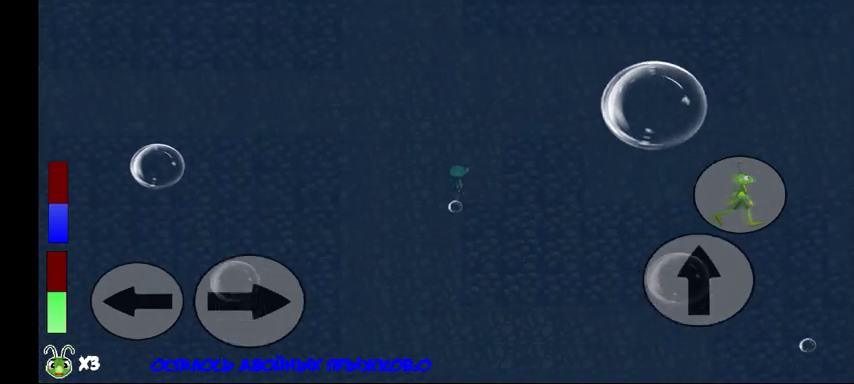
{"action": "left_click", "coordinate": [694, 281]}
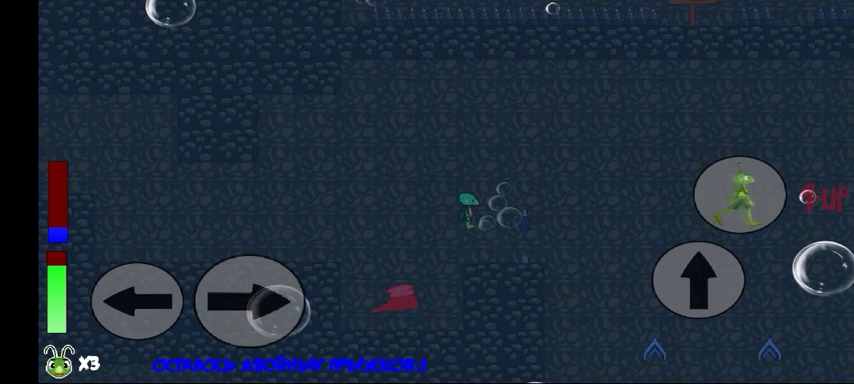
{"action": "left_click", "coordinate": [243, 303]}
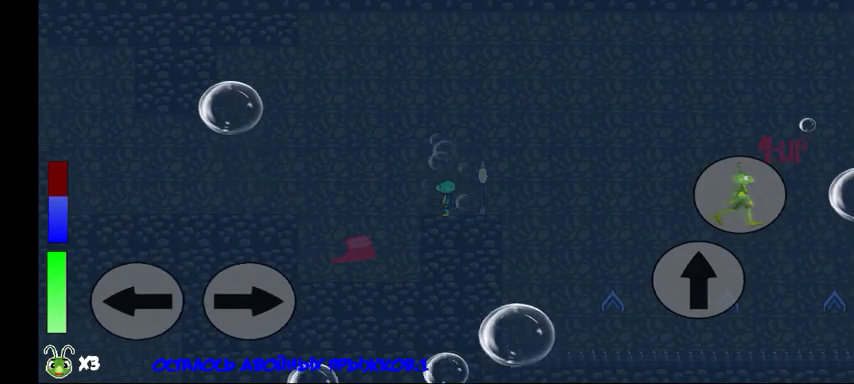
{"action": "left_click", "coordinate": [250, 303]}
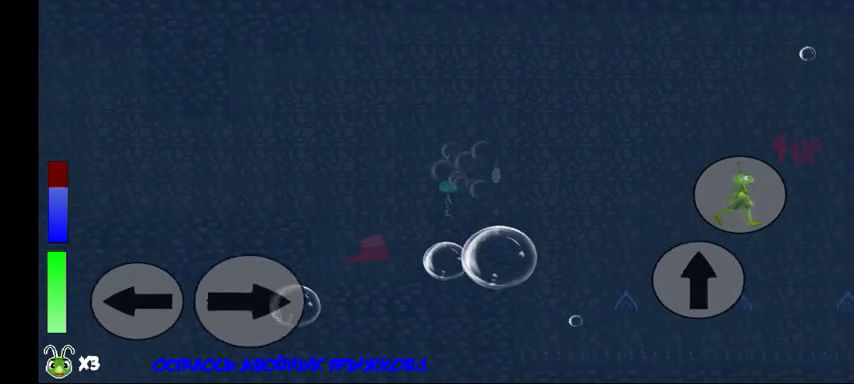
{"action": "left_click", "coordinate": [243, 302]}
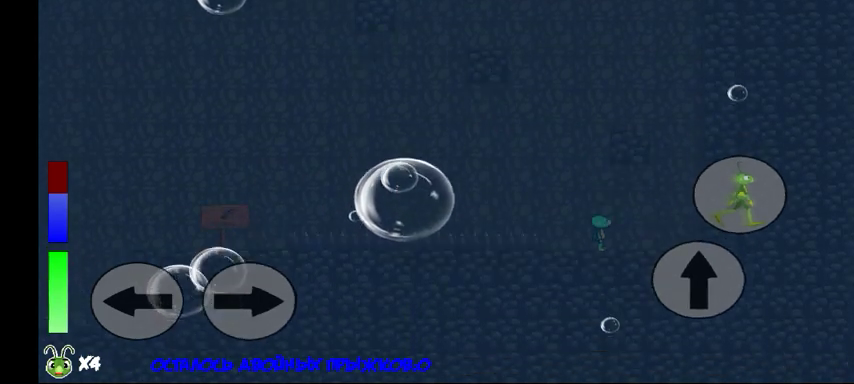
{"action": "left_click", "coordinate": [125, 305]}
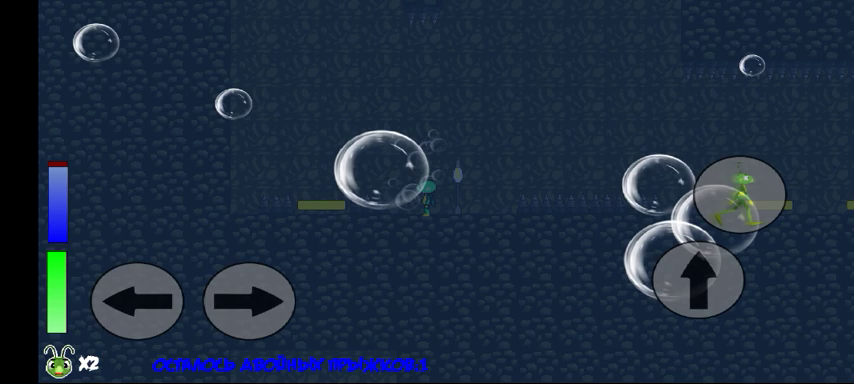
{"action": "left_click", "coordinate": [250, 299]}
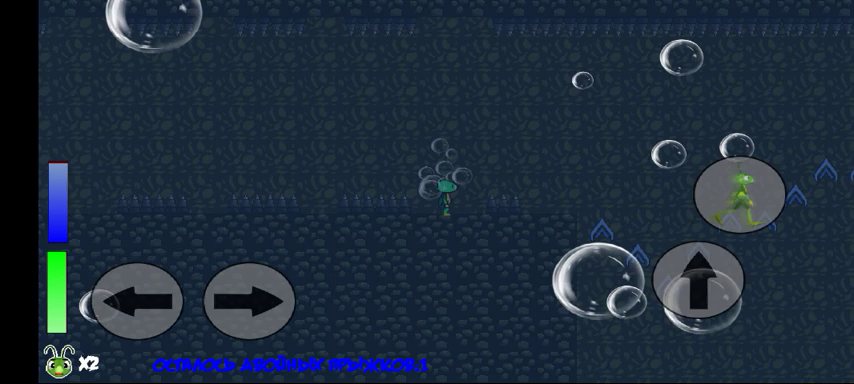
{"action": "left_click", "coordinate": [248, 300]}
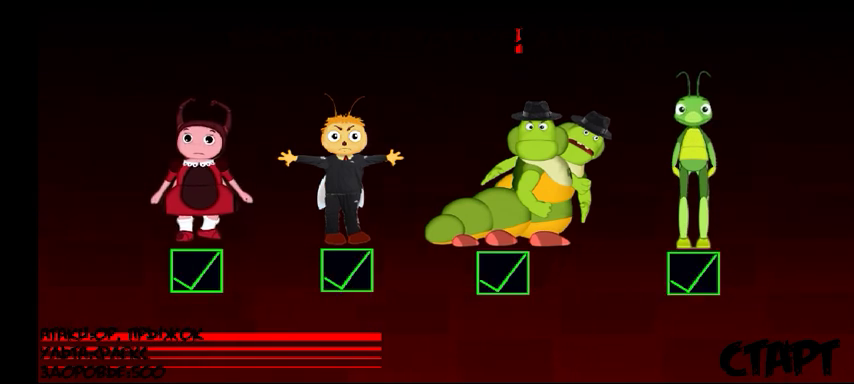
- Toggle a character checkbox, then launch the boss fight with СТАРТ
{"action": "left_click", "coordinate": [510, 277]}
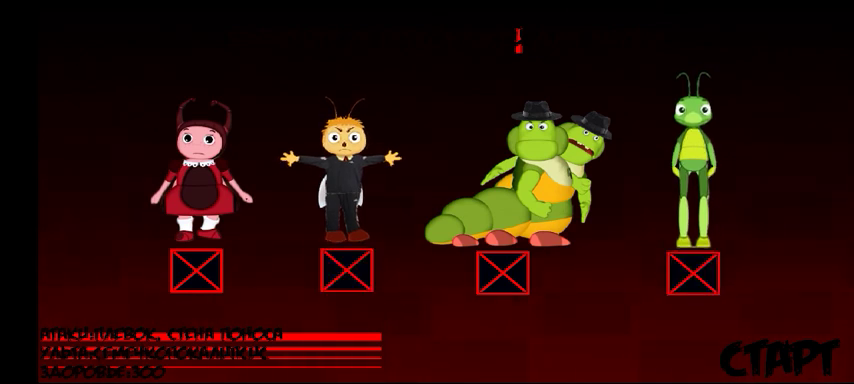
{"action": "left_click", "coordinate": [780, 355]}
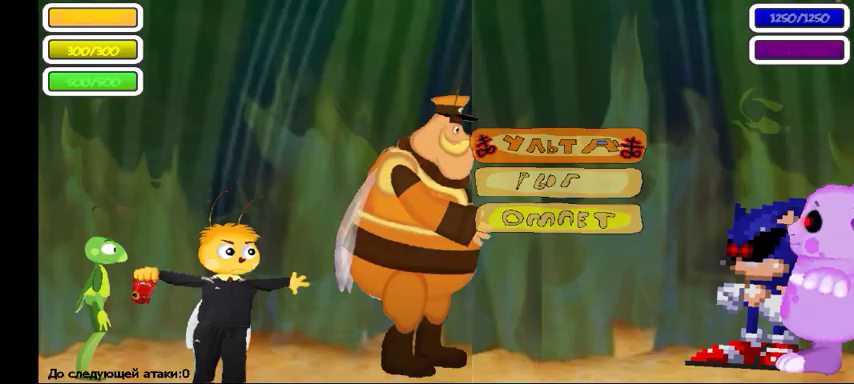